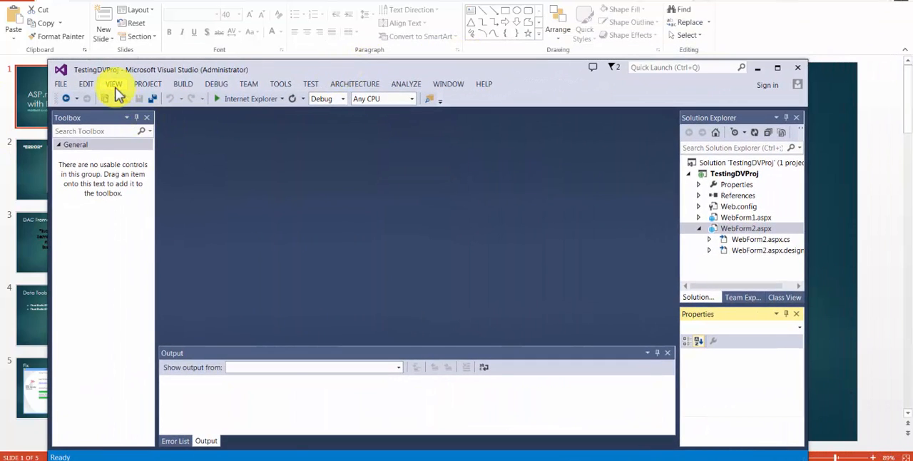
Open Server Explorer from the View menu, leaving the 'ASP.net – Working with Database' deck showing.
click(114, 84)
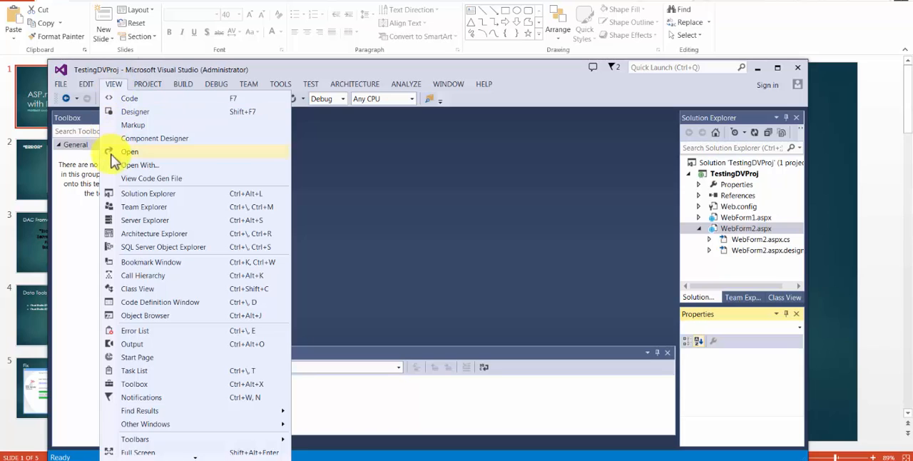
mouse_move(144, 220)
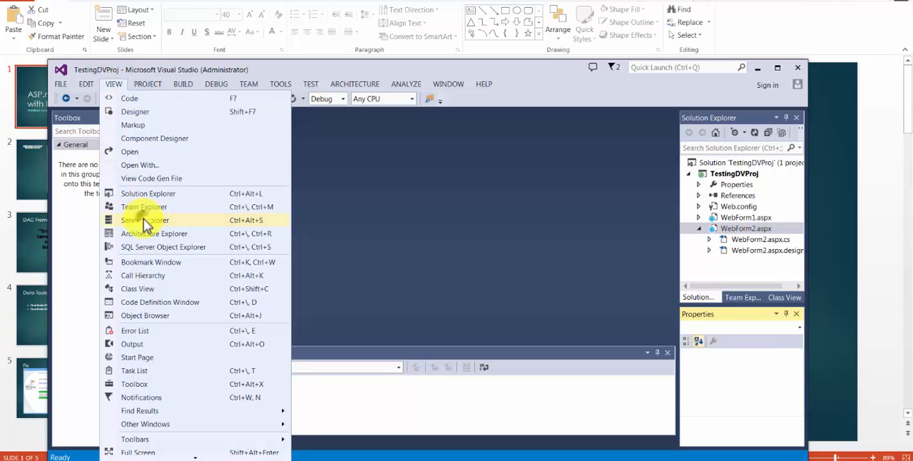
click(145, 220)
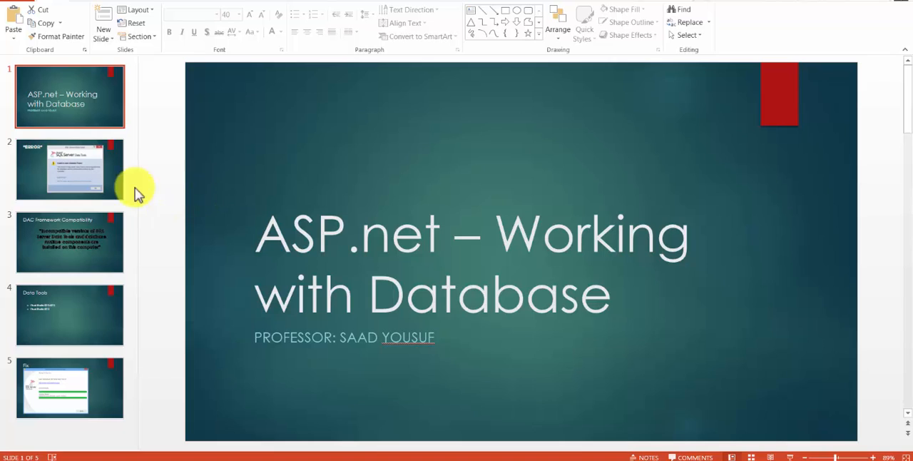
Show slide 2, 'ERROR', with the 'Unable to open Database Project' message.
click(69, 169)
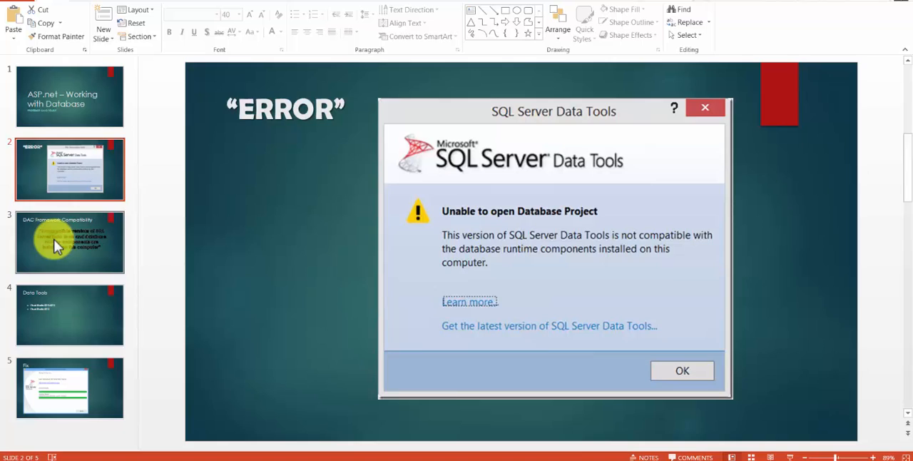
Step through the DAC Framework Compatibility and Data Tools slides.
click(69, 242)
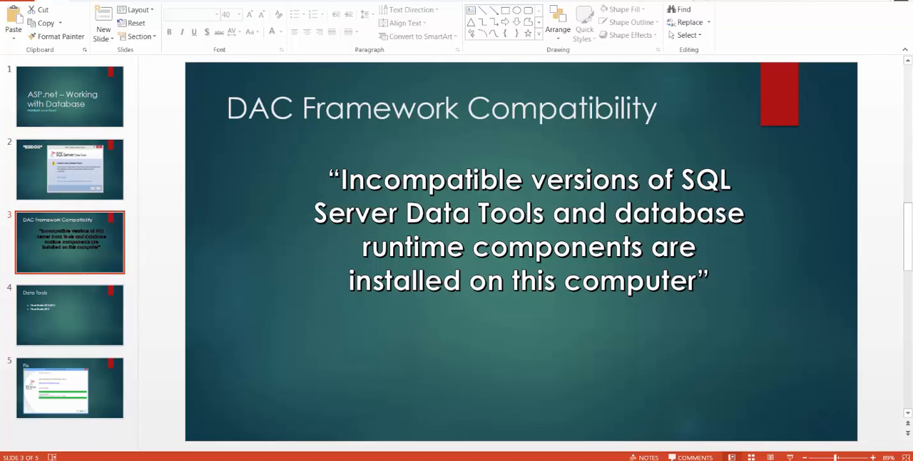
mouse_move(855, 365)
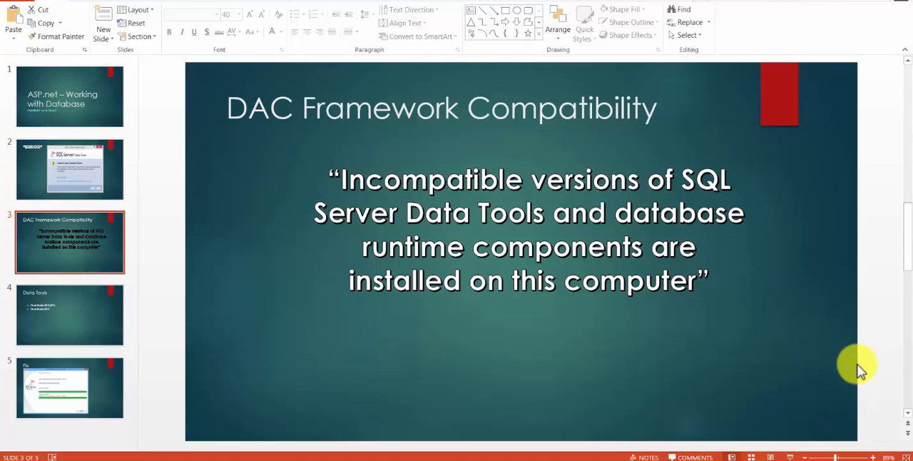
click(70, 315)
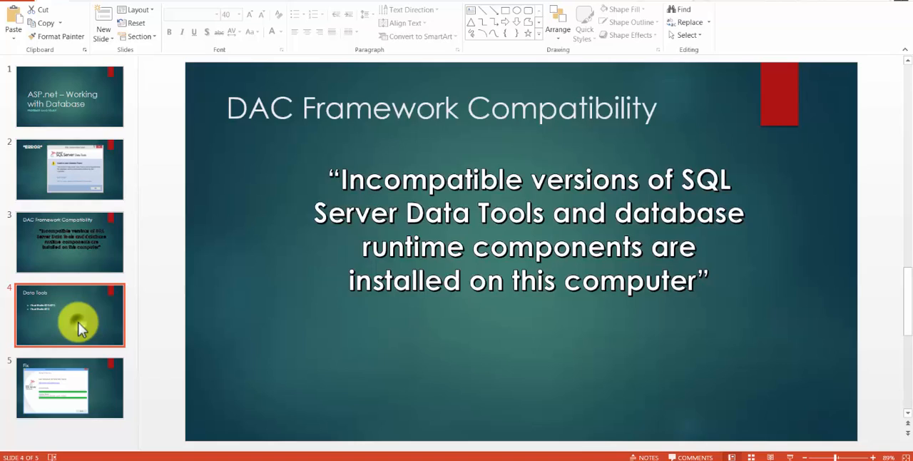
click(70, 316)
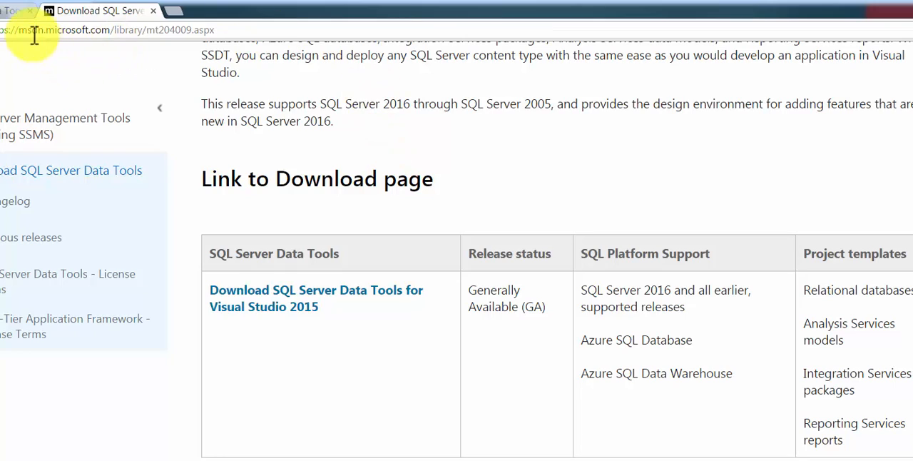
mouse_move(240, 26)
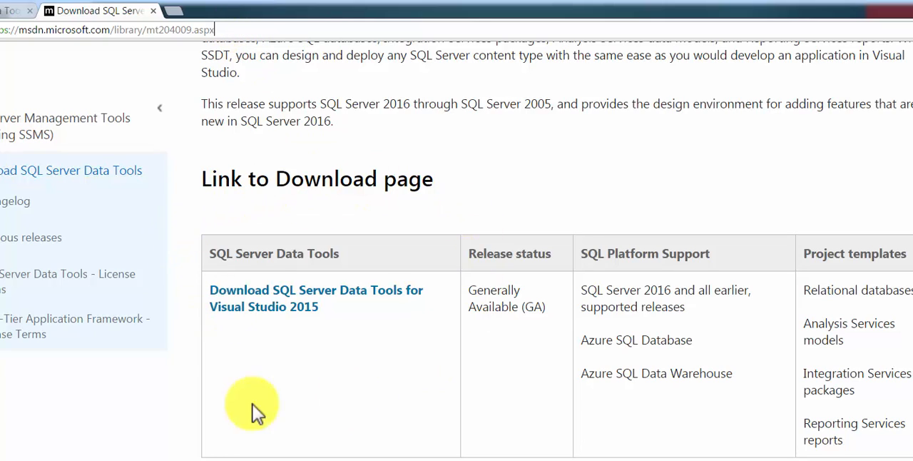
mouse_move(204, 338)
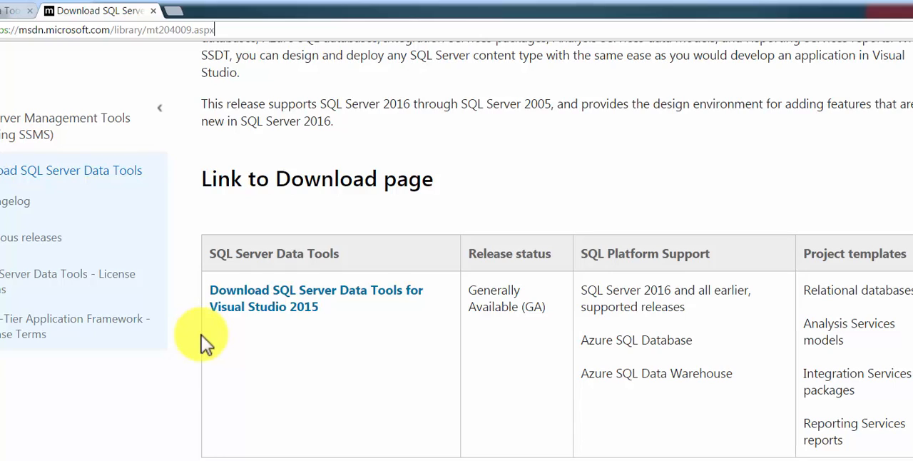
mouse_move(395, 297)
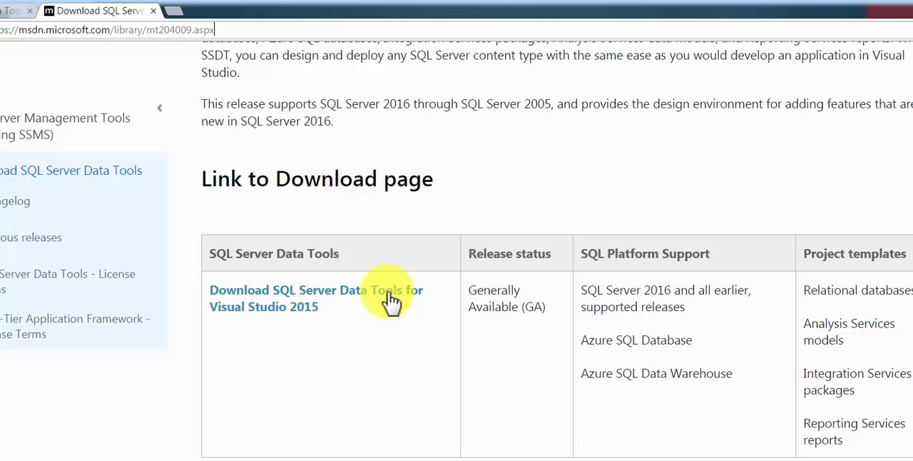
mouse_move(300, 321)
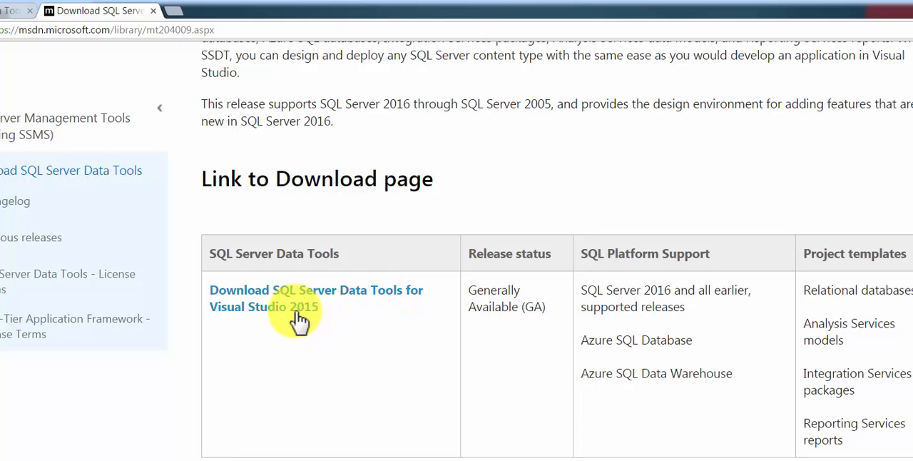
Open the SQL Server Data Tools for Visual Studio 2015 page and scroll through it.
click(299, 321)
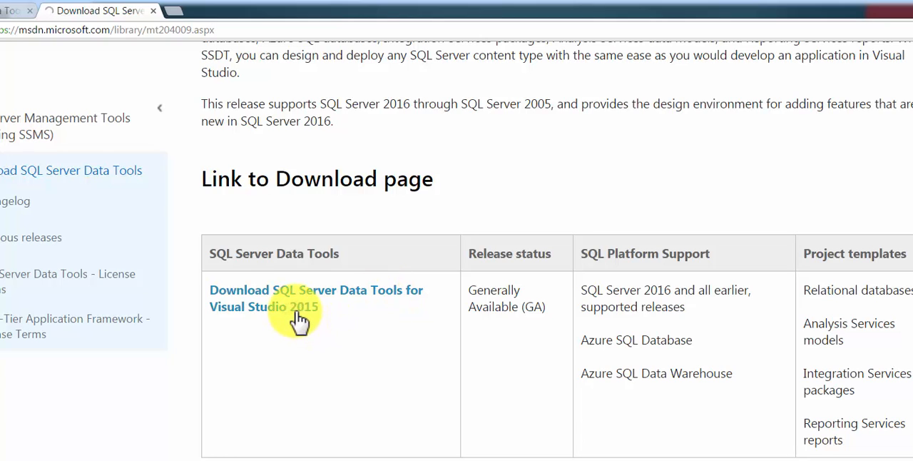
click(315, 298)
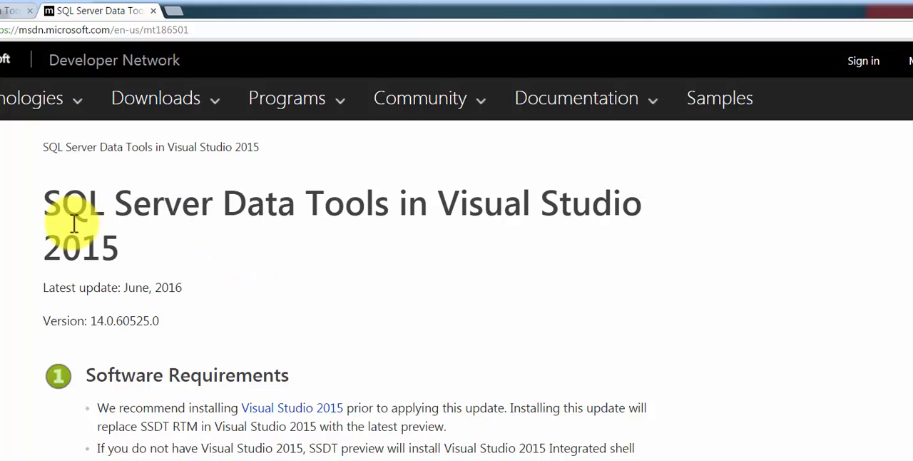
mouse_move(102, 259)
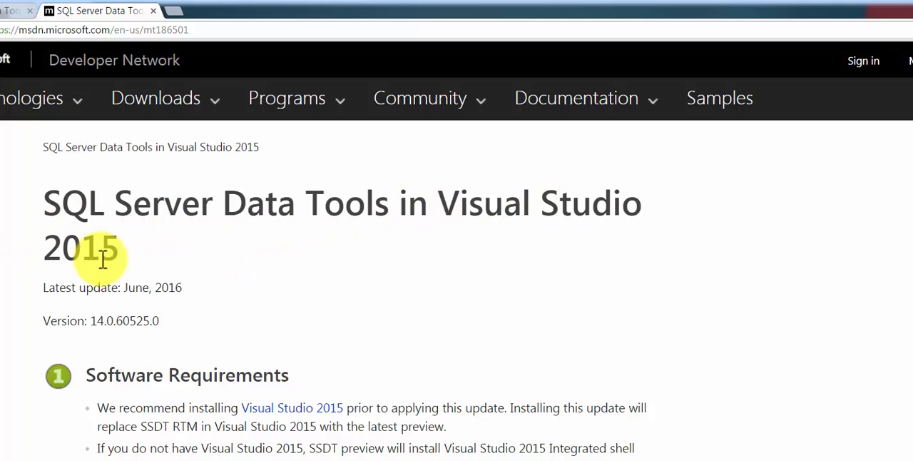
scroll(down, 3)
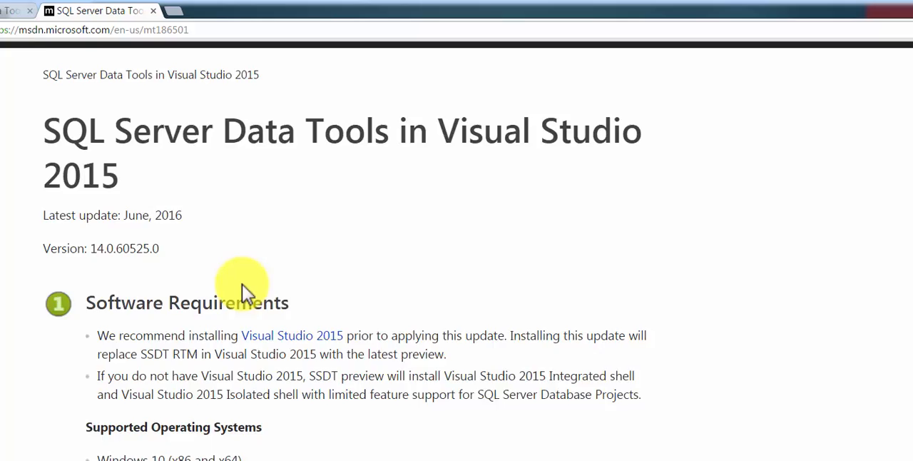
scroll(down, 3)
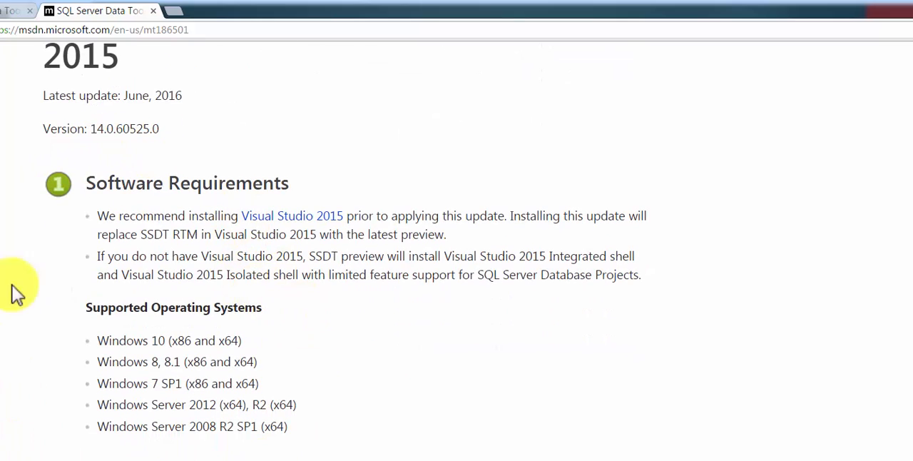
scroll(down, 3)
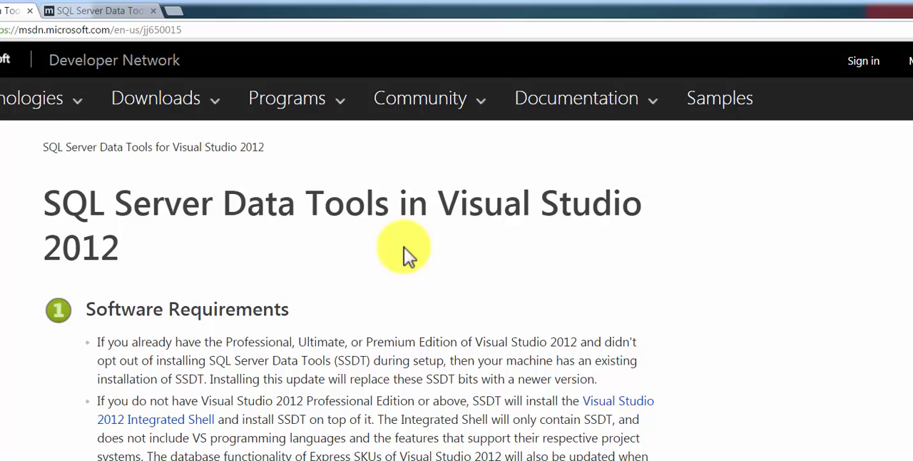
Switch browser tabs and scroll to the 'Download SQL Server Data Tools for Visual Studio 2012' link.
scroll(down, 3)
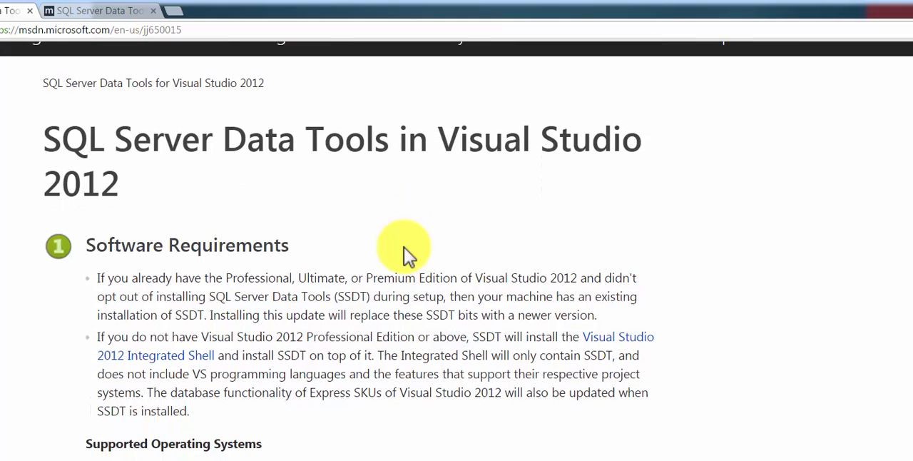
scroll(down, 3)
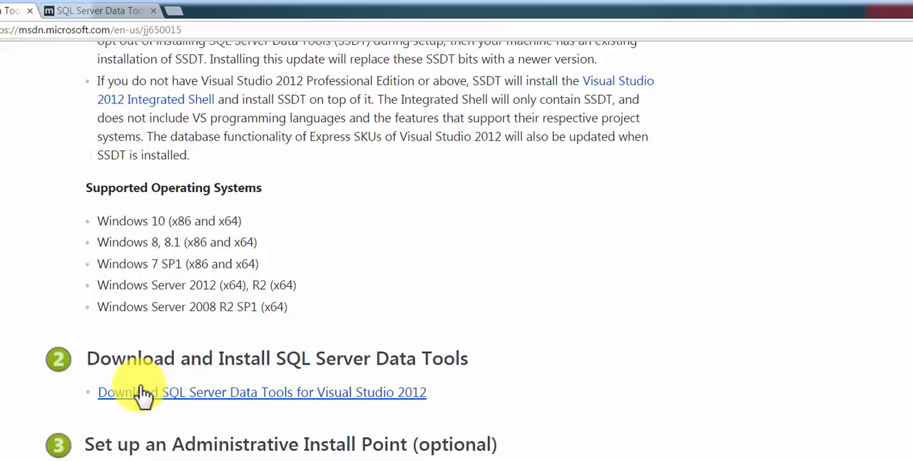
mouse_move(343, 399)
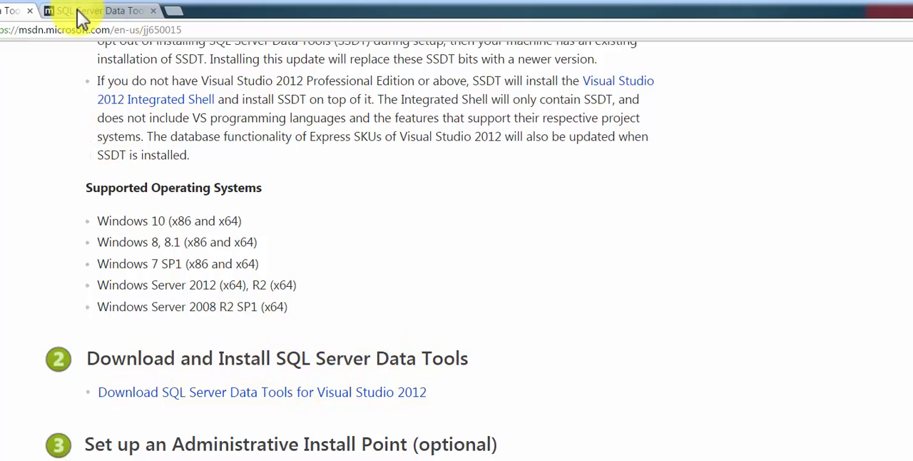
mouse_move(78, 13)
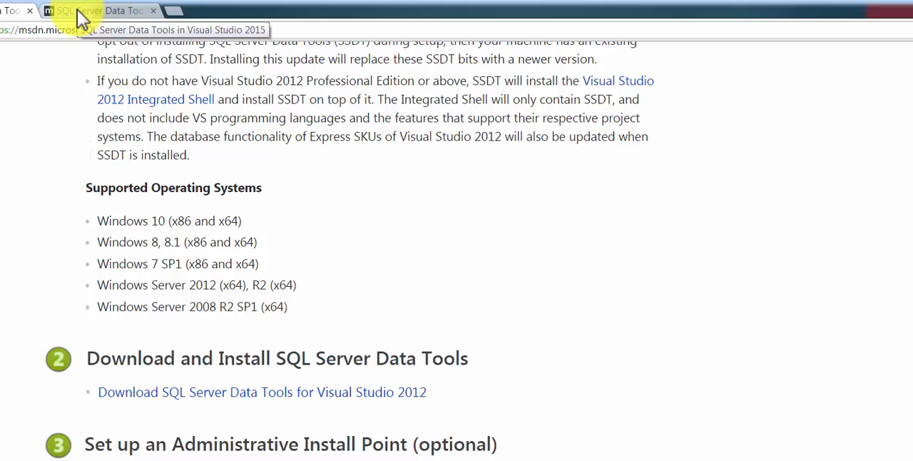
click(93, 10)
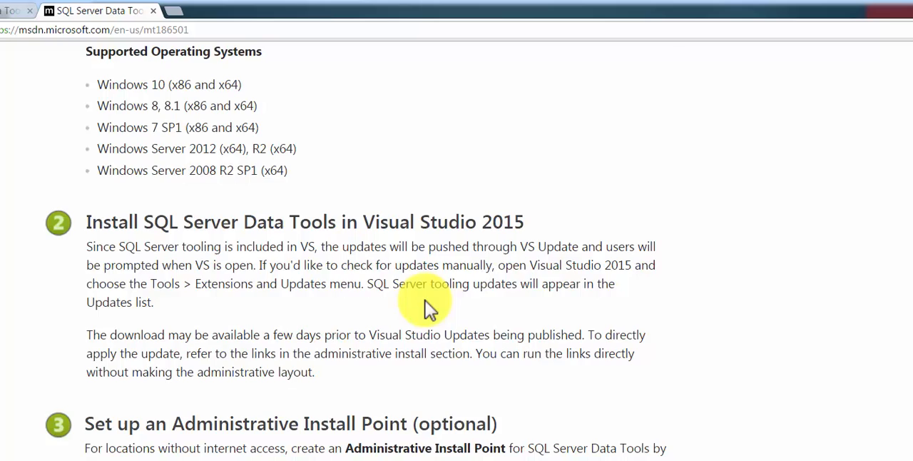
scroll(down, 3)
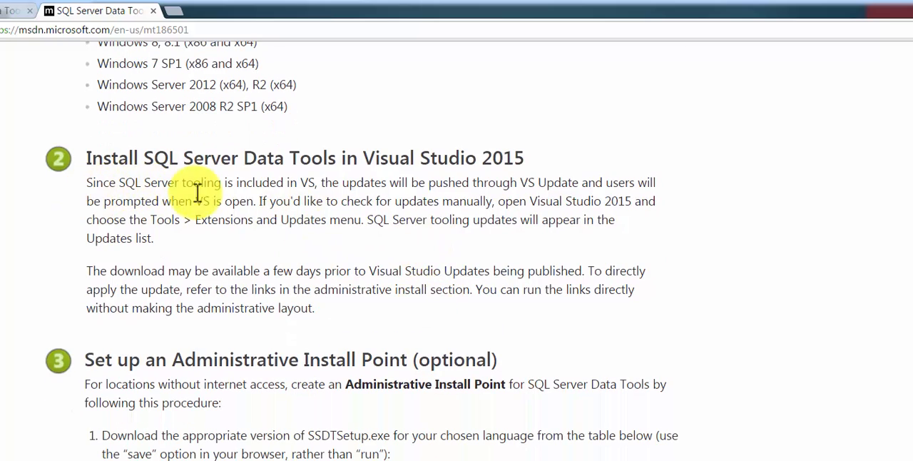
mouse_move(360, 296)
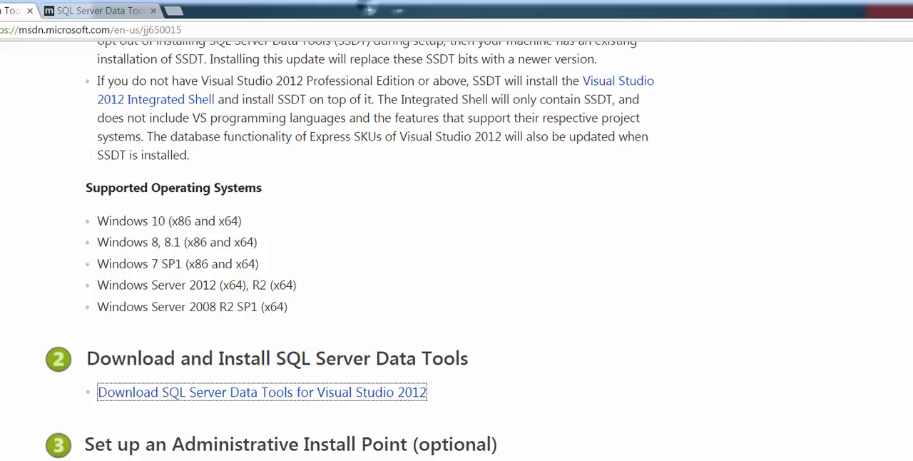
scroll(down, 3)
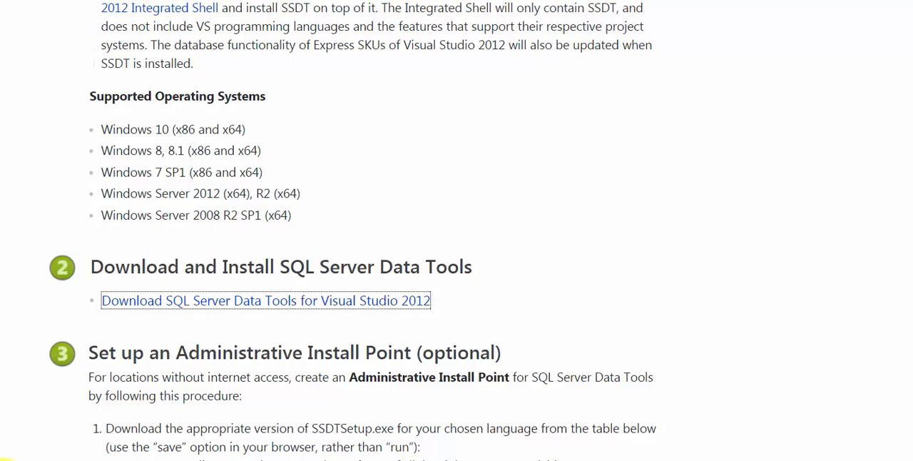
Return to the 'Fix' slide showing SSDT 2012 setup progress bars.
click(265, 300)
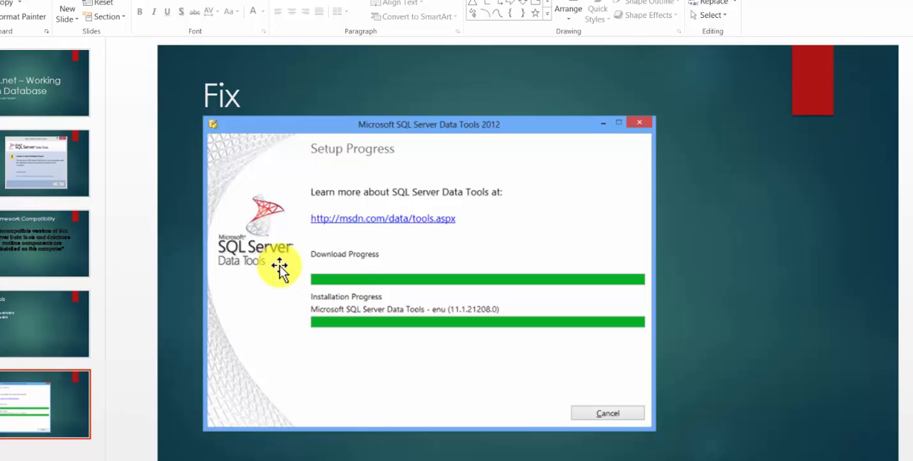
mouse_move(410, 235)
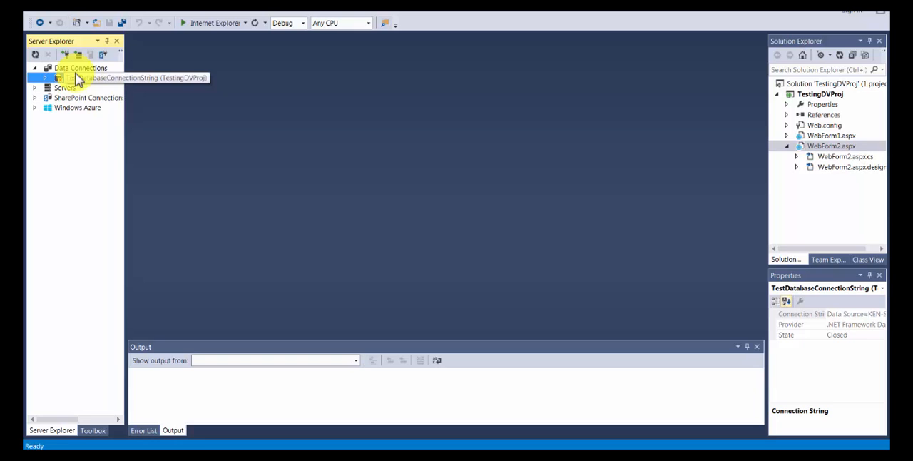
Delete the TestDatabaseConnectionString connection and start adding a new data connection.
right_click(68, 77)
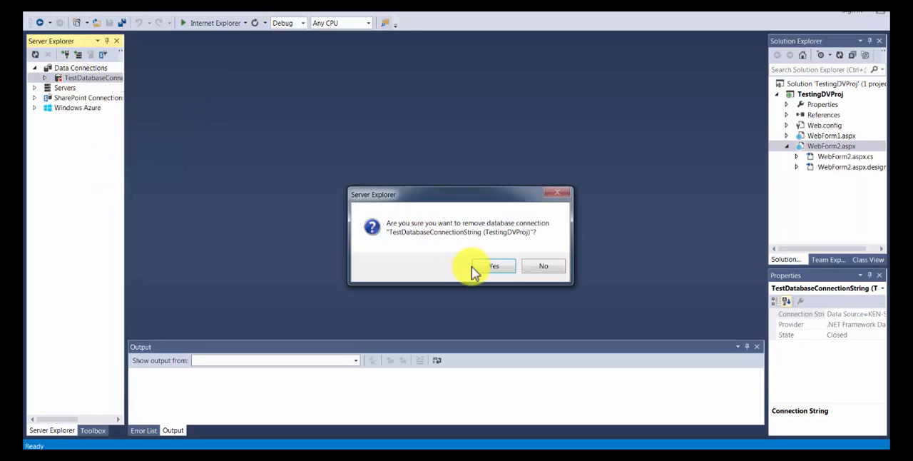
click(491, 266)
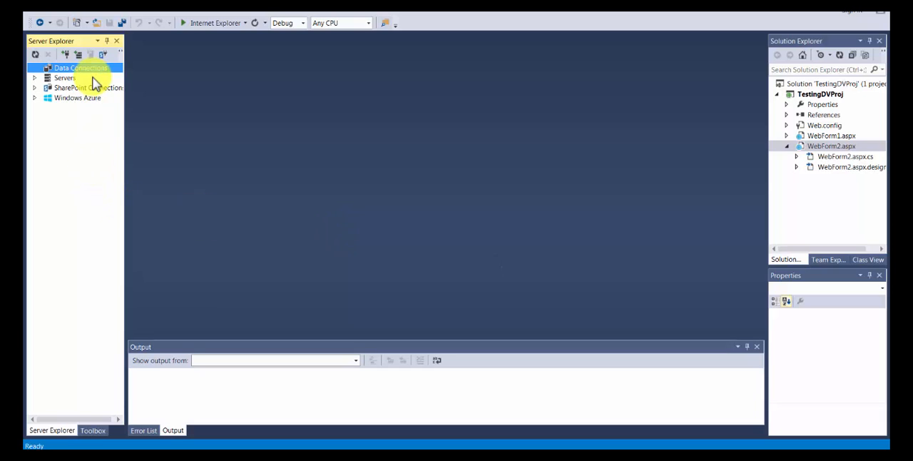
right_click(80, 67)
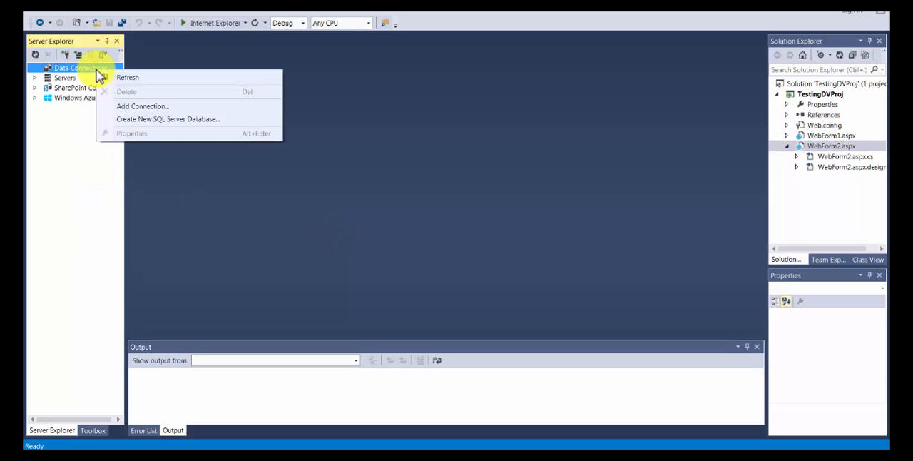
mouse_move(167, 111)
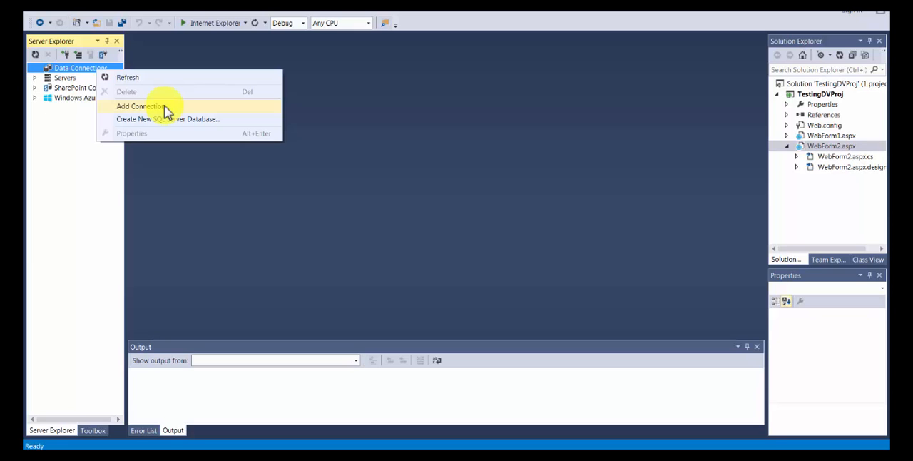
click(139, 106)
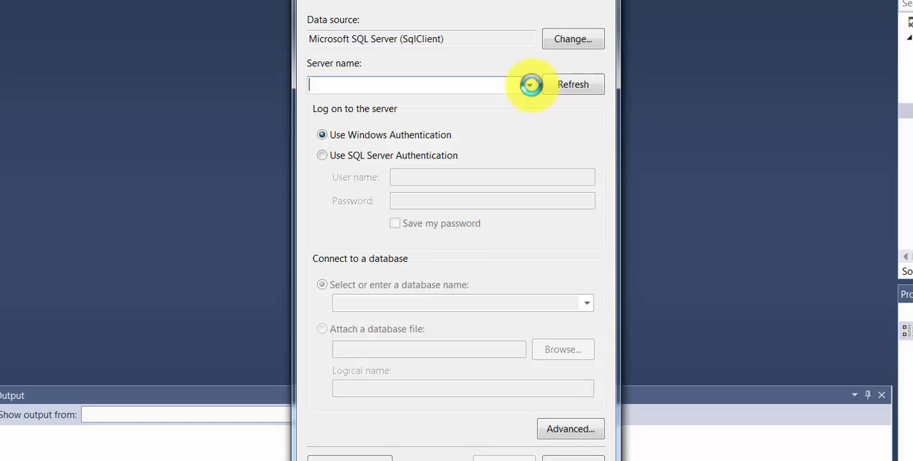
Connect to server KEN-SAADY\MSSQLSERVER2012, pass the connection test, and save the connection.
click(529, 84)
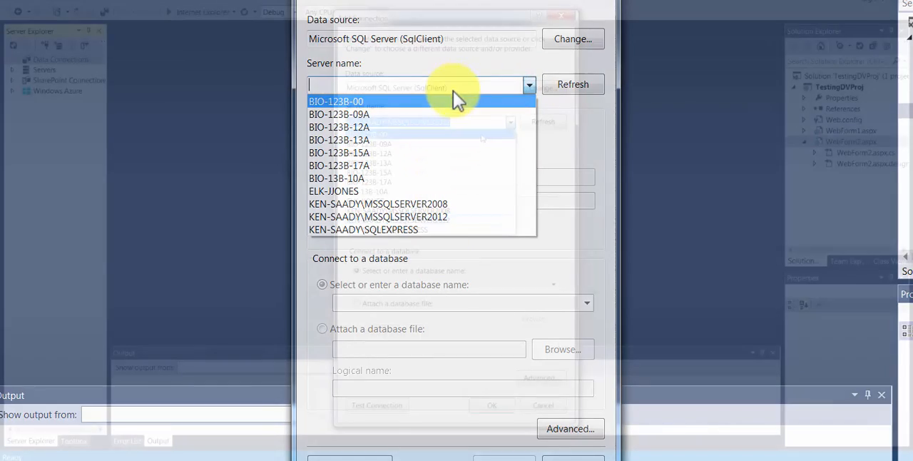
click(398, 220)
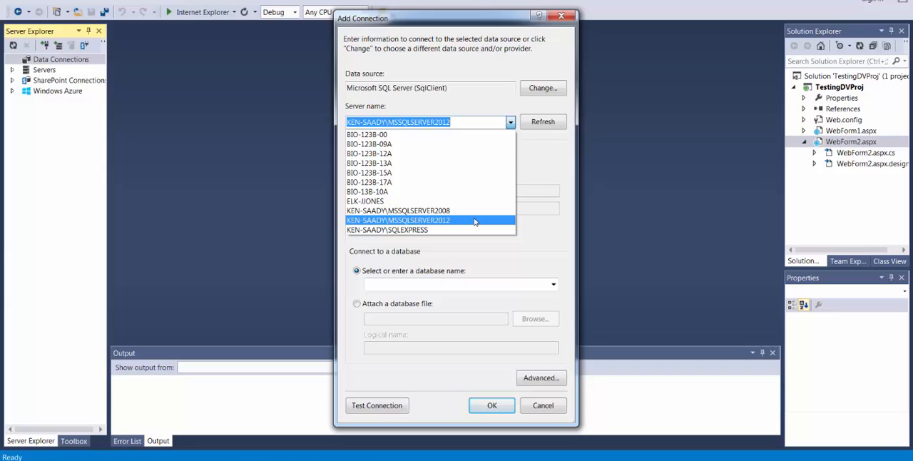
click(398, 220)
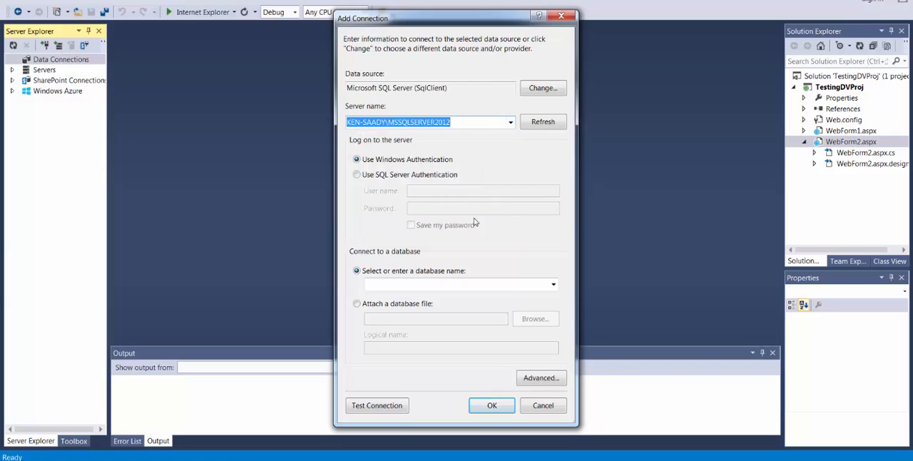
click(377, 405)
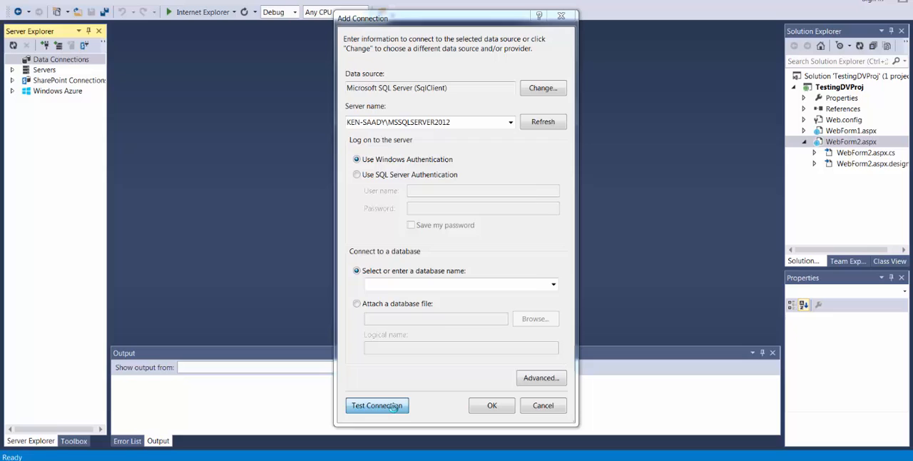
click(376, 405)
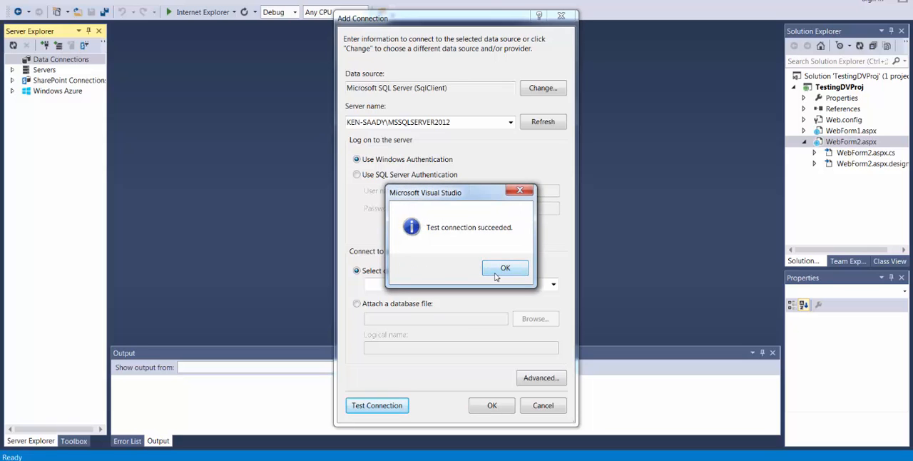
click(505, 267)
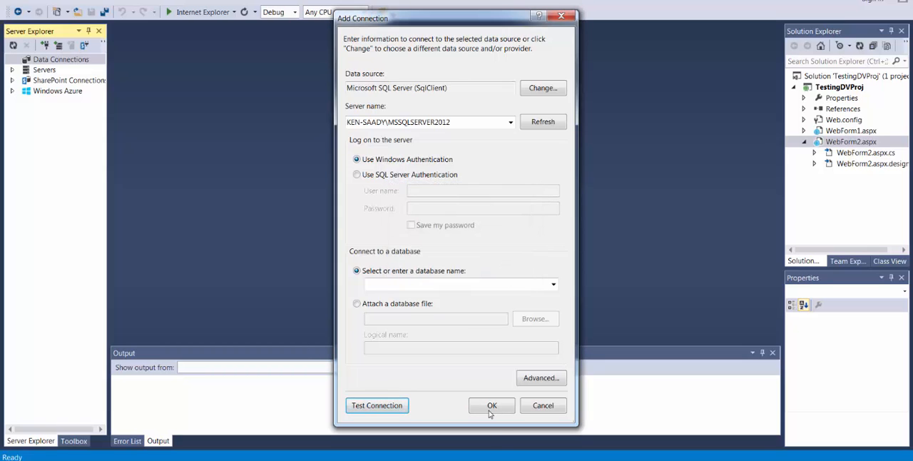
click(492, 406)
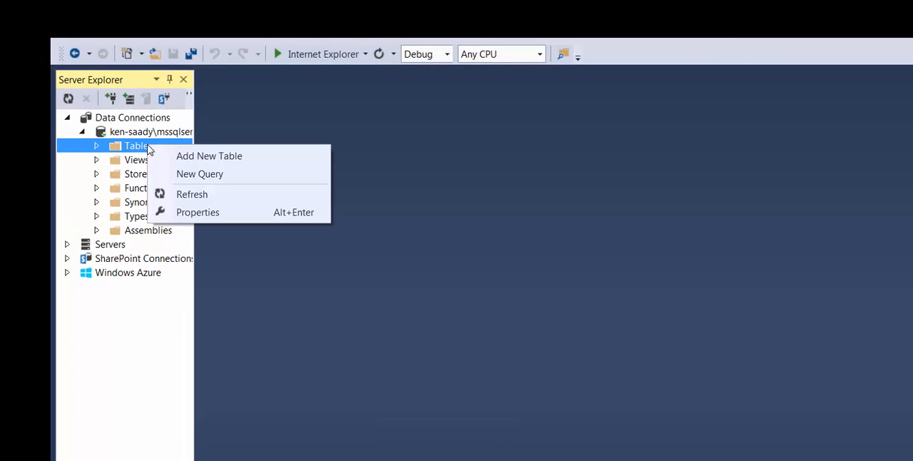
mouse_move(209, 155)
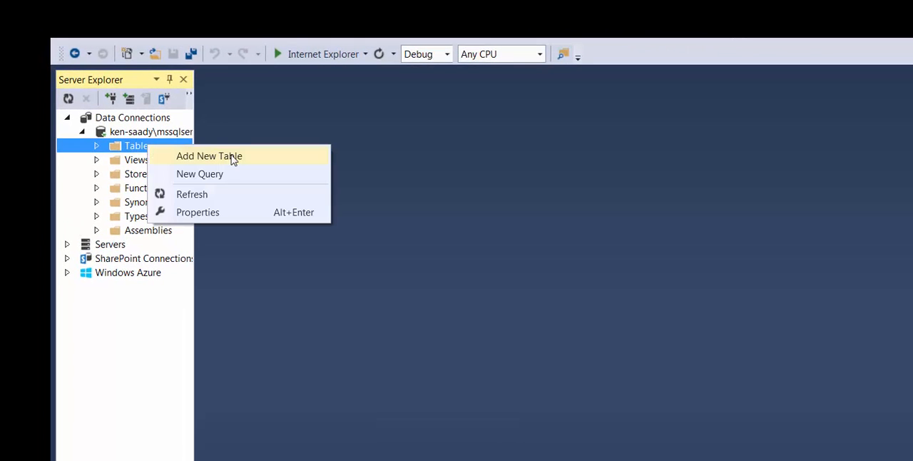
mouse_move(225, 174)
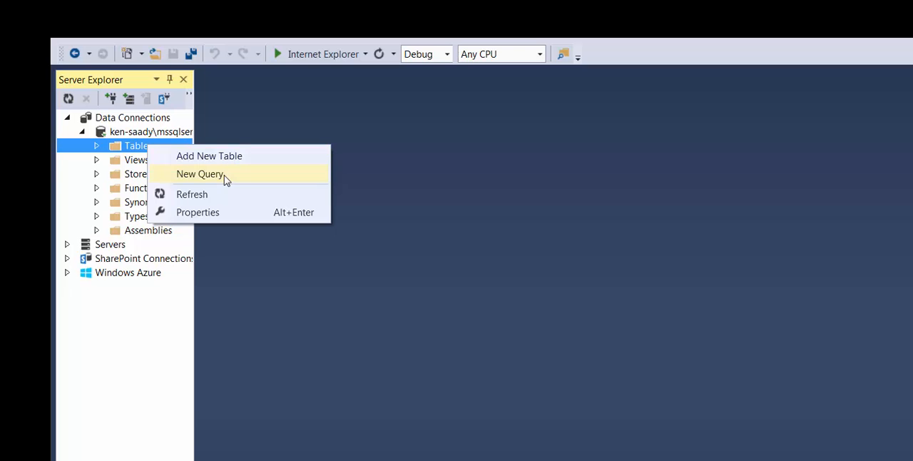
mouse_move(209, 155)
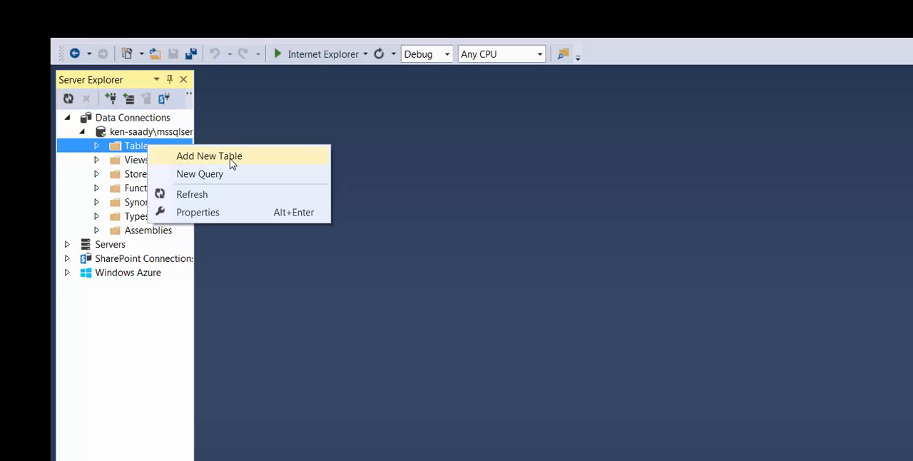
click(230, 164)
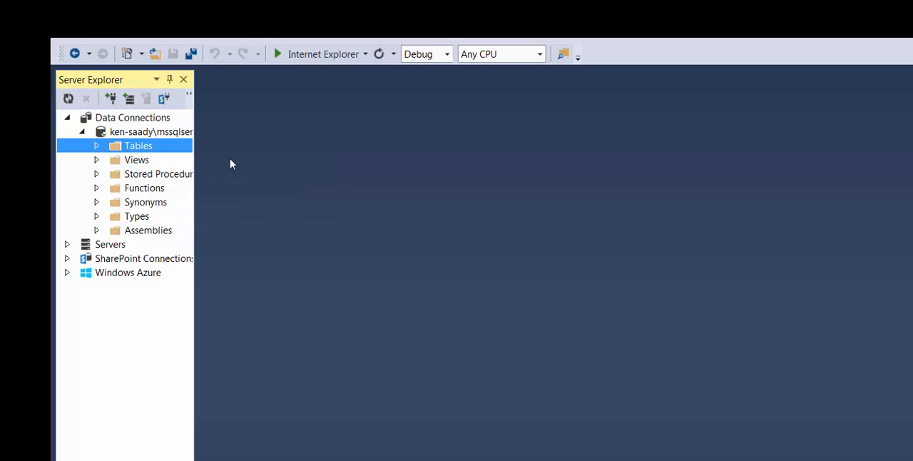